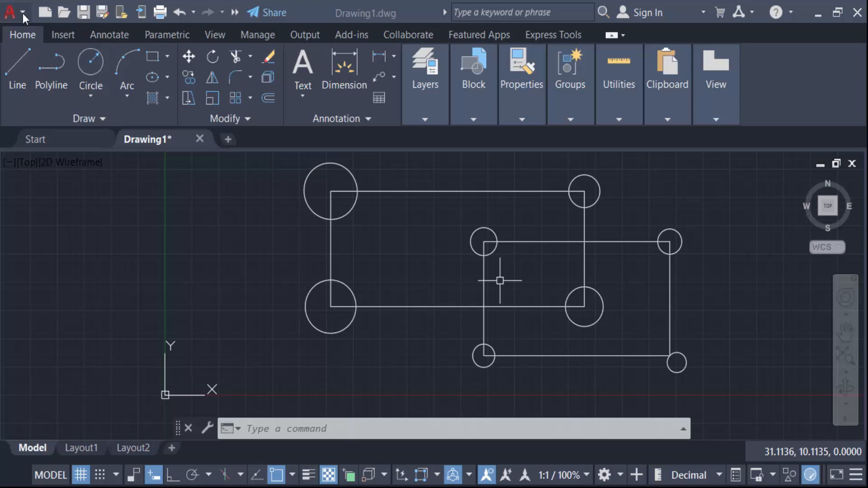
- Set the FILEDIA system variable to 1 so file dialogs appear again
left_click(11, 12)
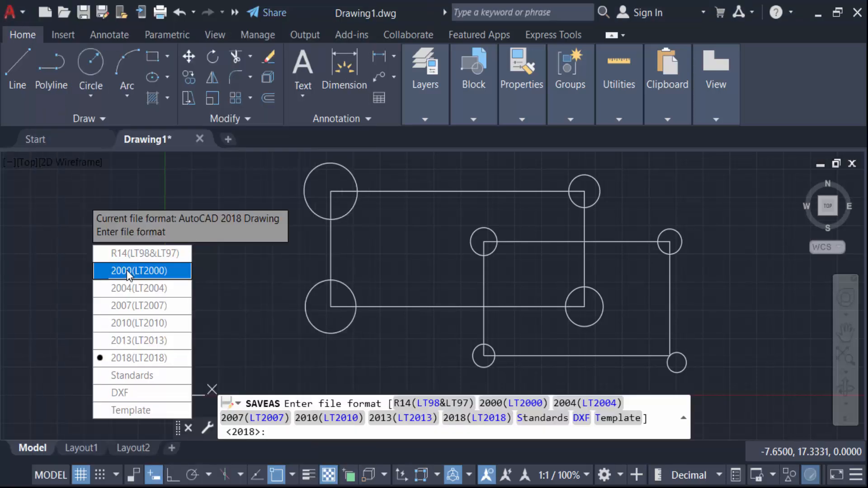
mouse_move(142, 254)
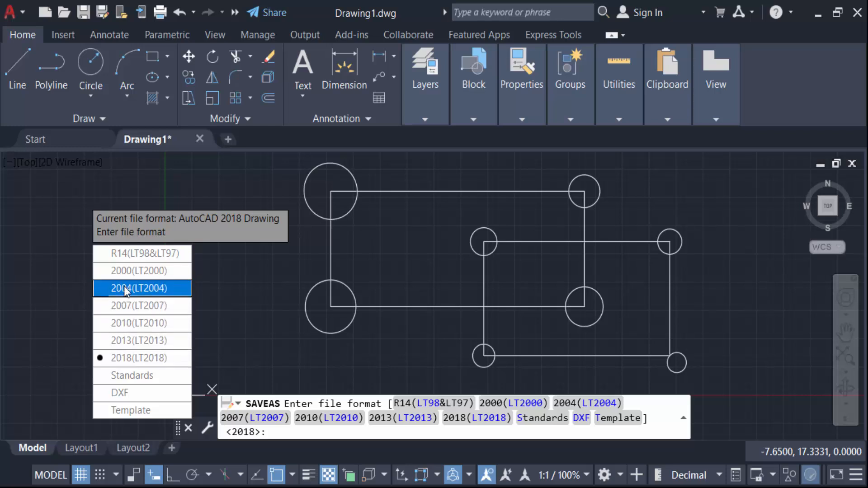
mouse_move(119, 393)
type("FIL")
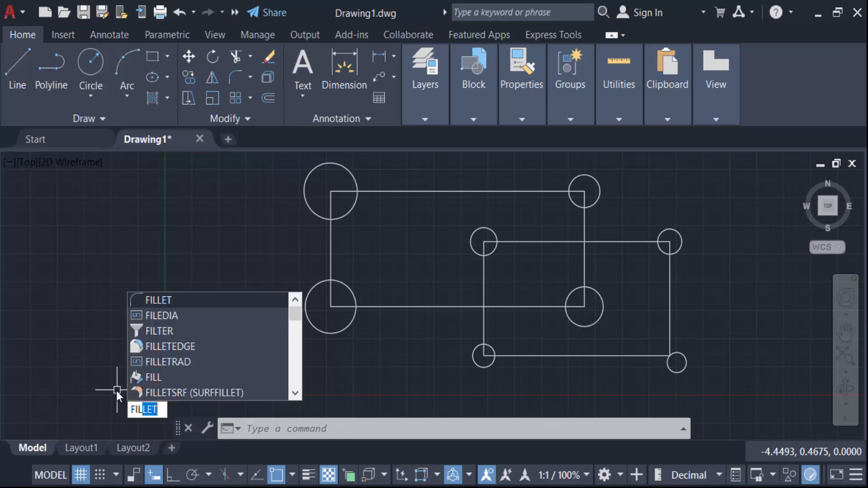
mouse_move(173, 331)
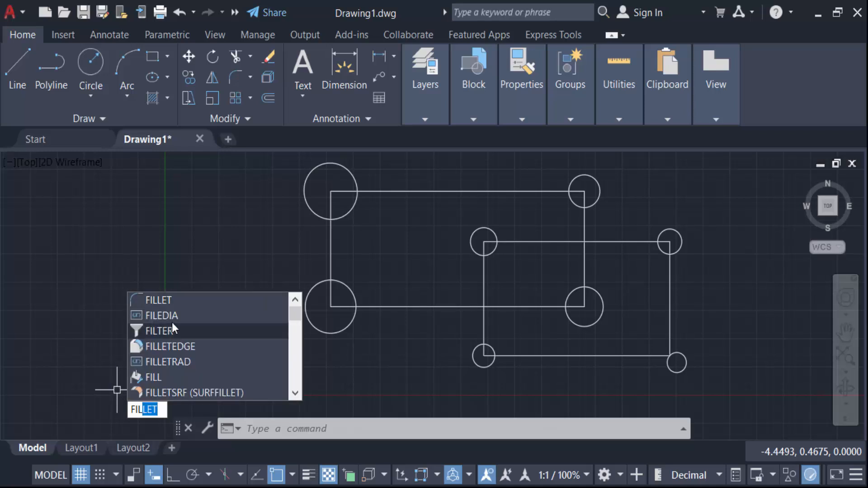
left_click(160, 315)
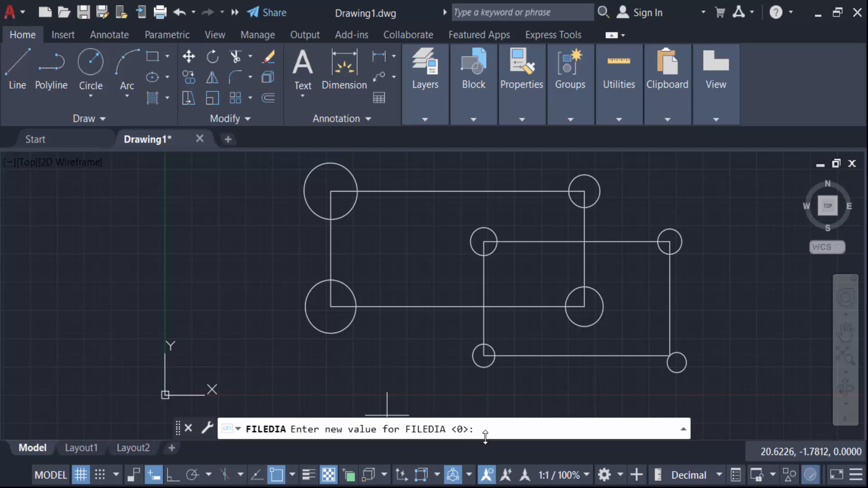
type("1")
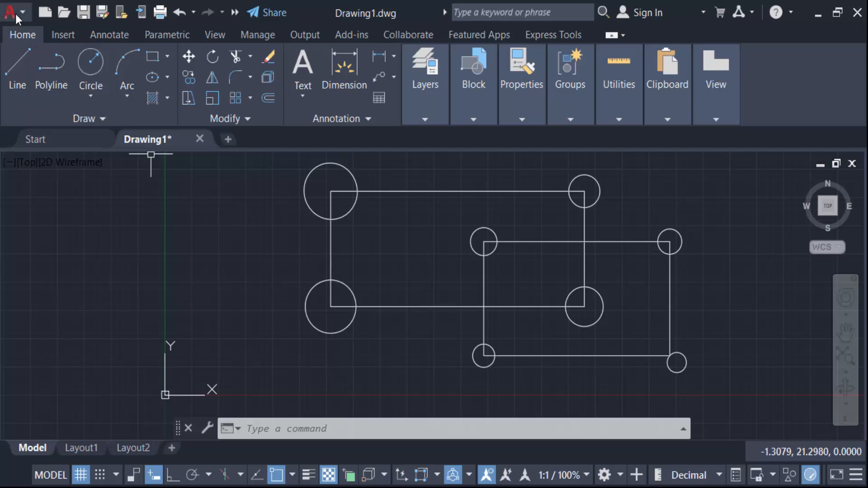
- Save the drawing as Drawing1.dwg in the Desktop folder using Save Drawing As
left_click(12, 12)
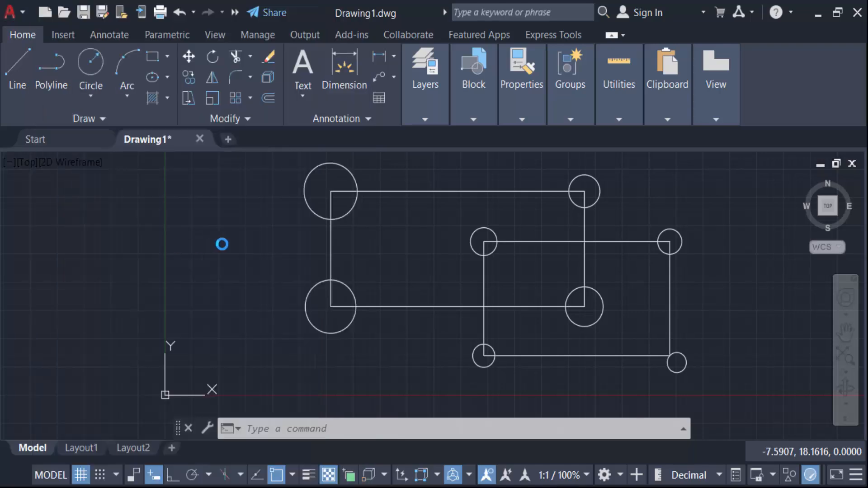
left_click(84, 12)
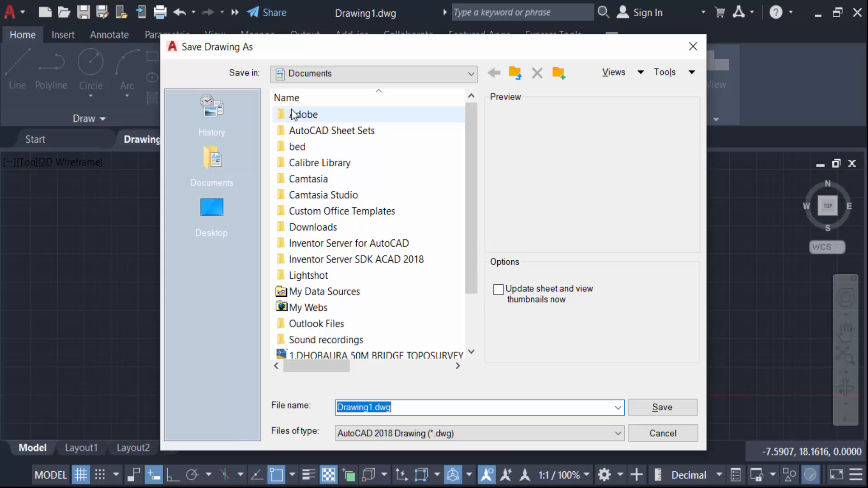
mouse_move(333, 141)
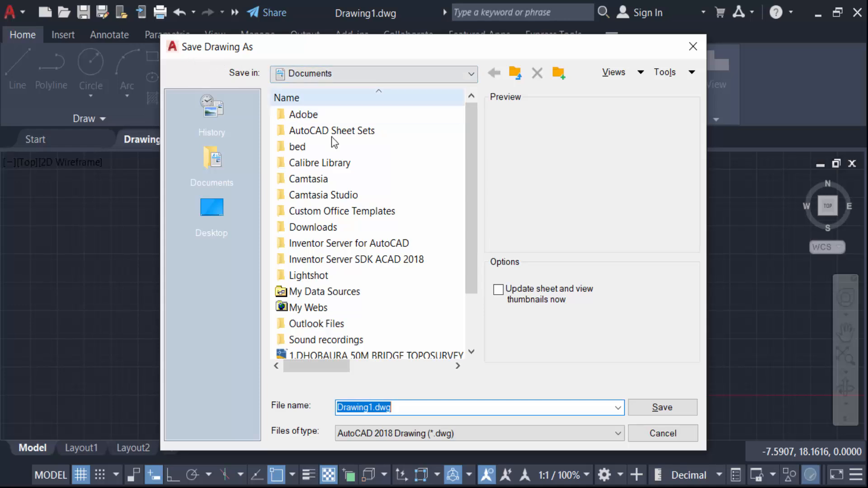
left_click(212, 216)
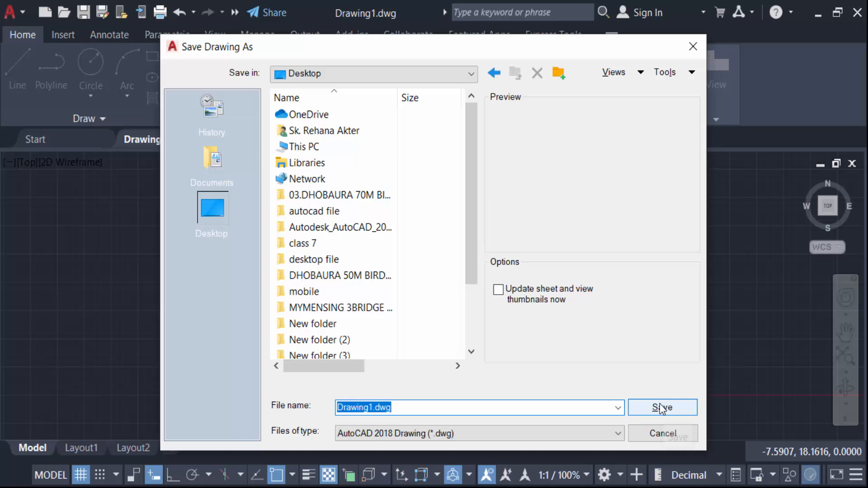
left_click(661, 407)
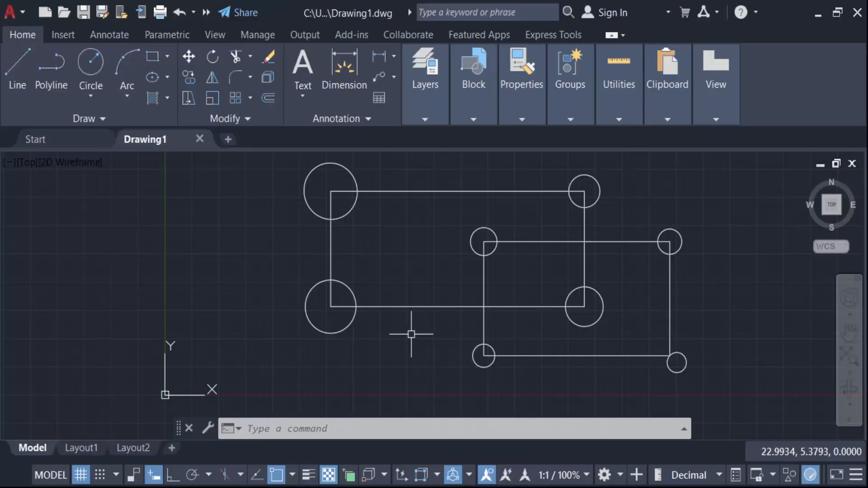
mouse_move(408, 335)
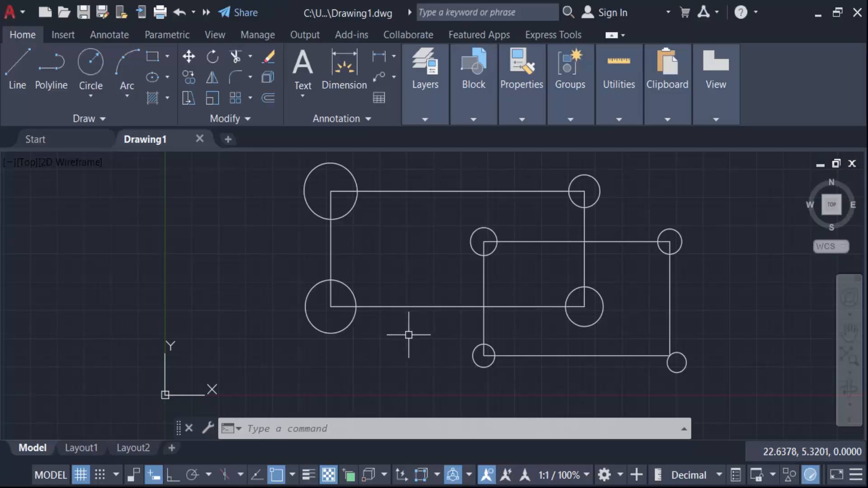